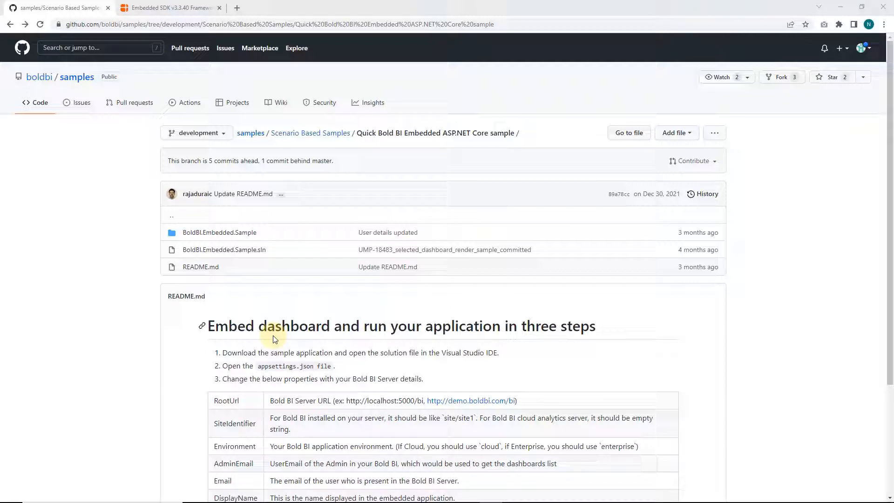
Navigate into samples > Scenario Based Samples to reach the Quick Bold BI Embedded ASP.NET Core sample folder.
{"action": "left_click", "coordinate": [166, 7]}
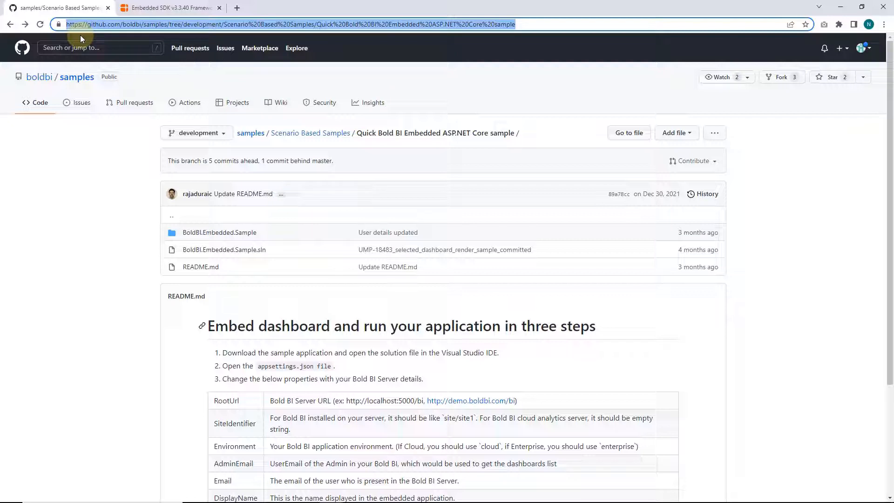
{"action": "scroll", "scroll_direction": "down", "scroll_amount": 3}
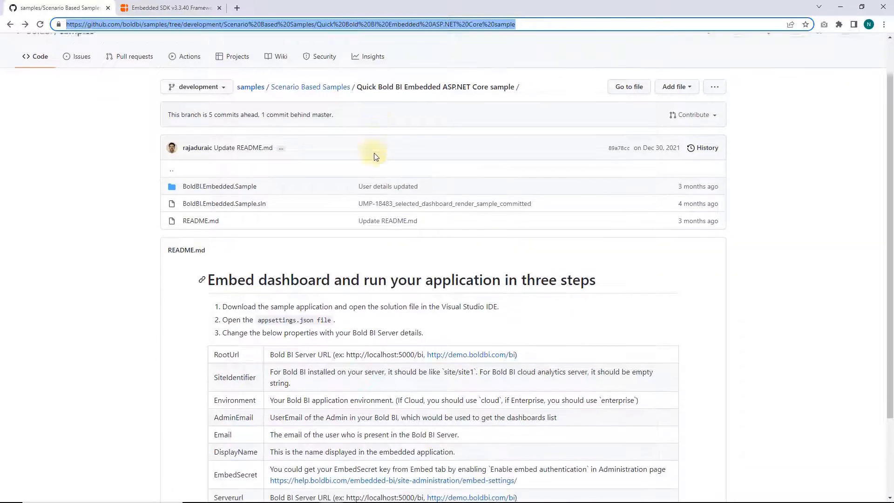
{"action": "scroll", "scroll_direction": "down", "scroll_amount": 3}
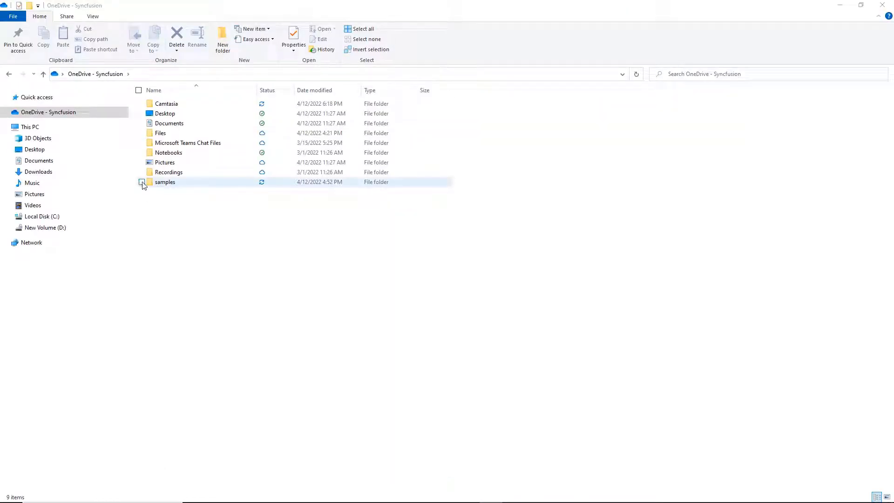
{"action": "double_click", "coordinate": [164, 181]}
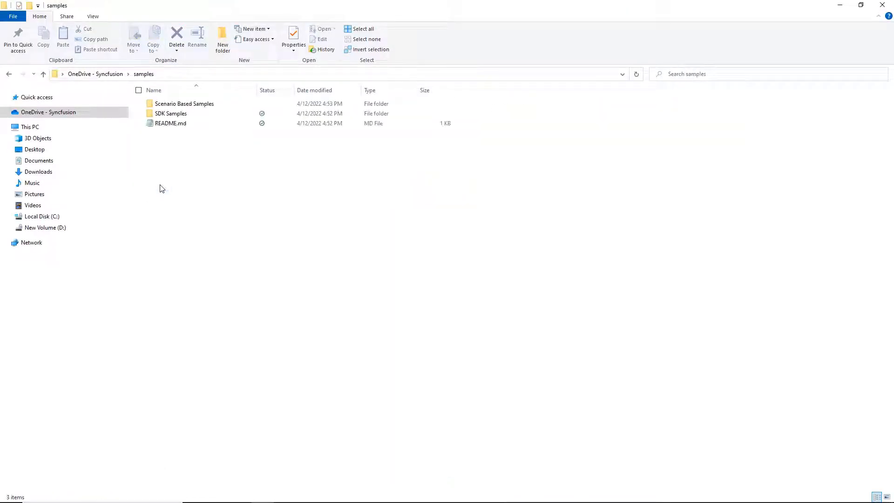
{"action": "left_click", "coordinate": [185, 104]}
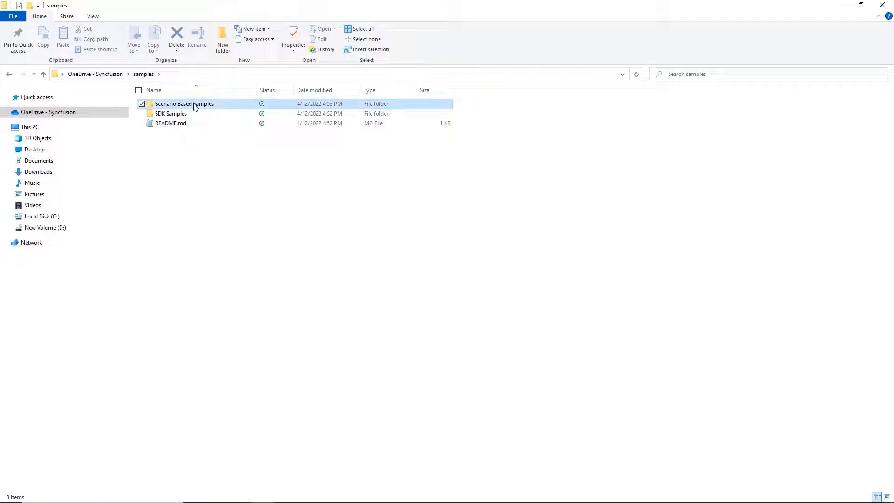
{"action": "double_click", "coordinate": [184, 103]}
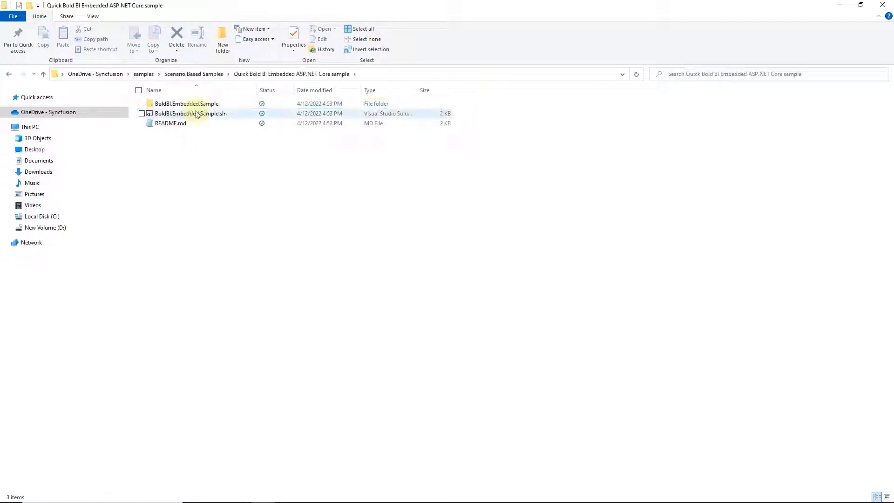
Launch BoldBI.Embedded.Sample.sln in Visual Studio 2019.
{"action": "left_click", "coordinate": [190, 113]}
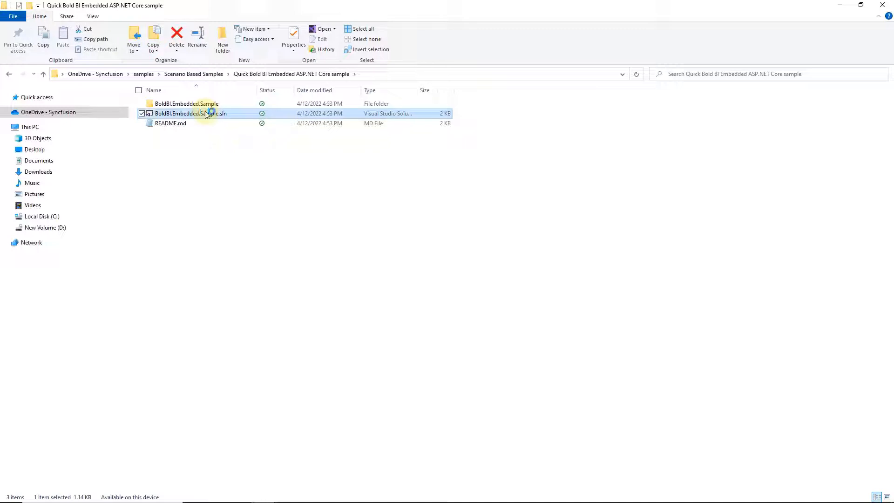
{"action": "double_click", "coordinate": [191, 113]}
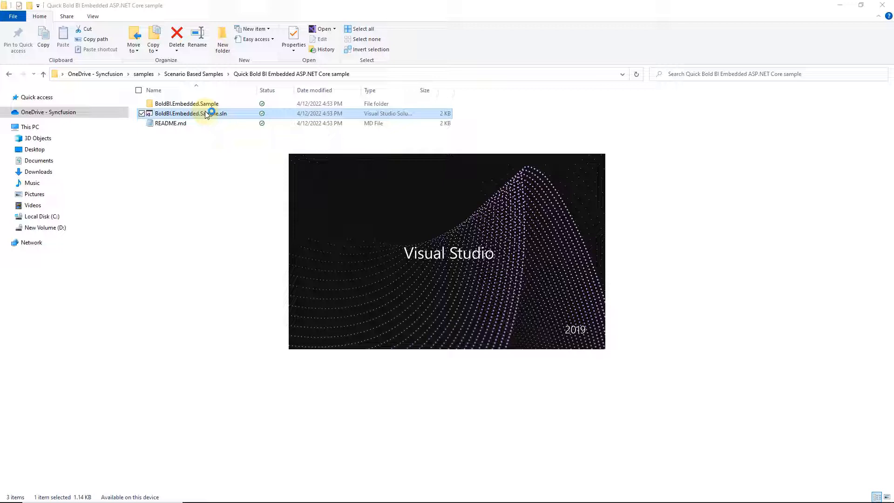
Load appsettings.json from Solution Explorer and run the sample with IIS Express.
{"action": "double_click", "coordinate": [190, 114]}
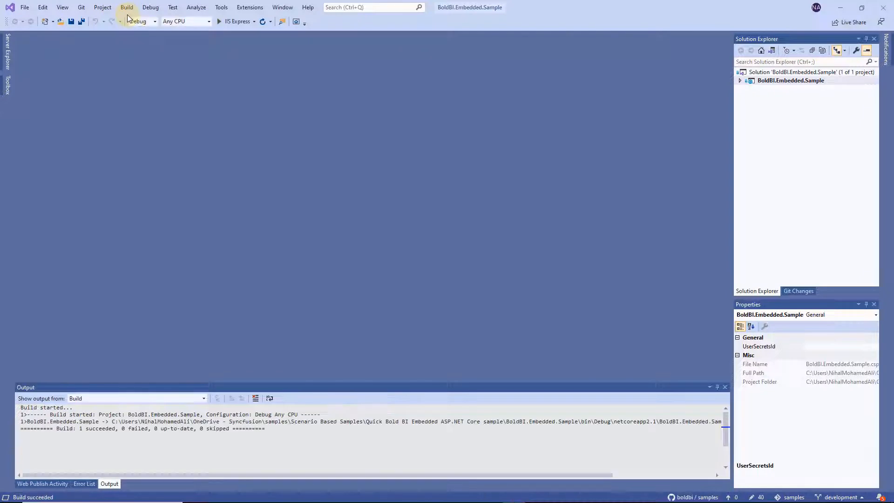
{"action": "left_click", "coordinate": [740, 80]}
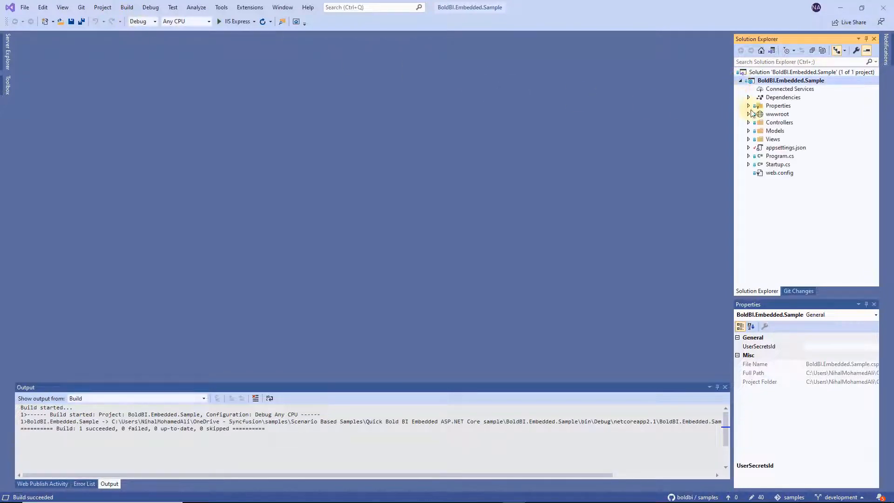
{"action": "left_click", "coordinate": [785, 147]}
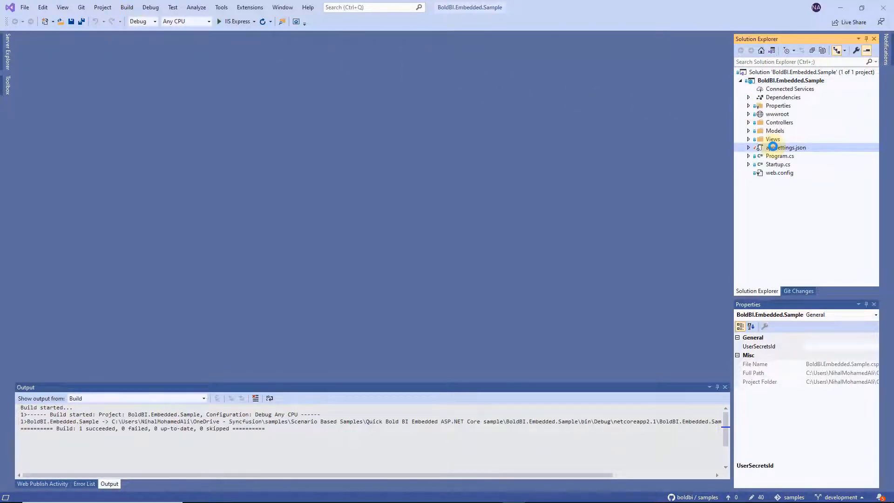
{"action": "double_click", "coordinate": [786, 147]}
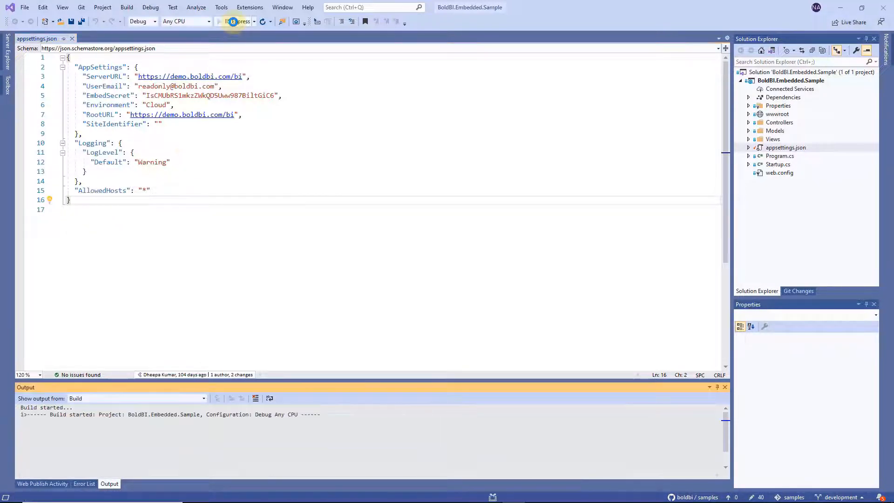
{"action": "left_click", "coordinate": [235, 21]}
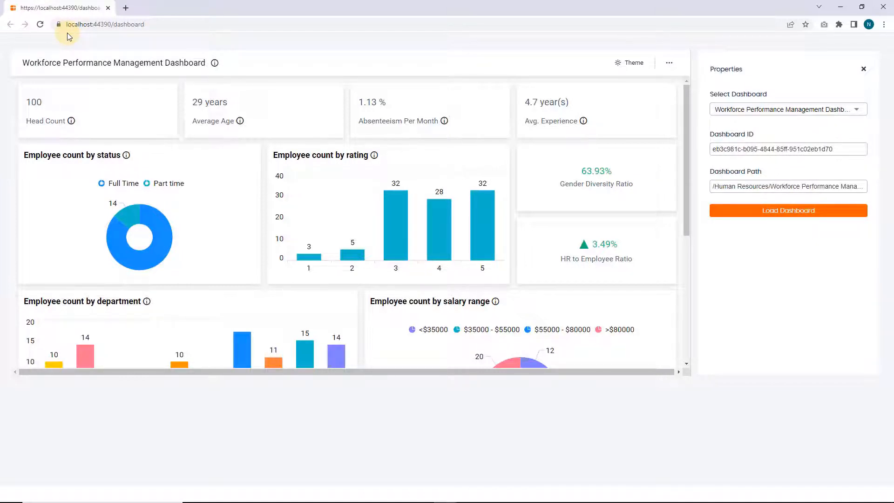
{"action": "mouse_move", "coordinate": [179, 74]}
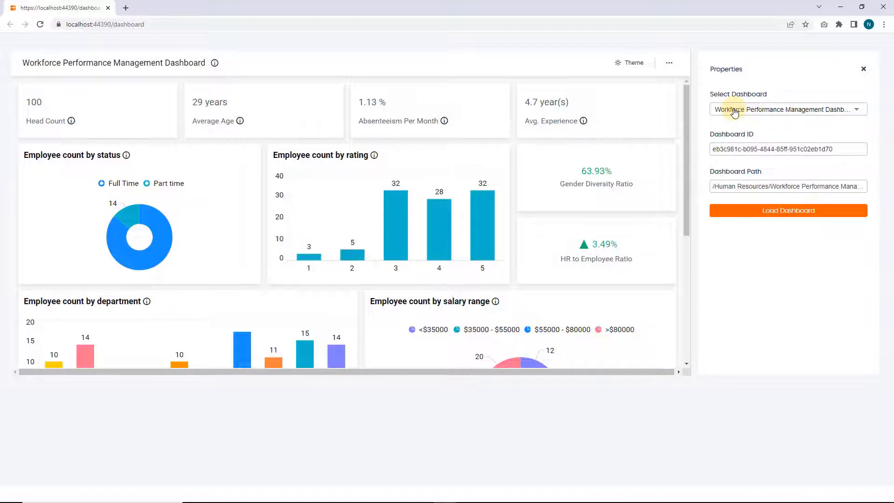
Switch the loaded dashboard from Workforce Performance Management to Sales Leads Tracking Dashboard.
{"action": "left_click", "coordinate": [787, 108]}
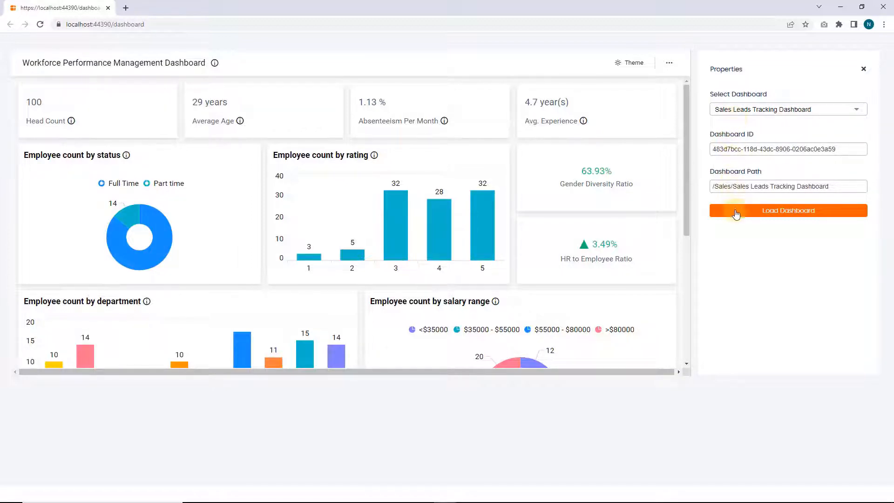
{"action": "left_click", "coordinate": [787, 210]}
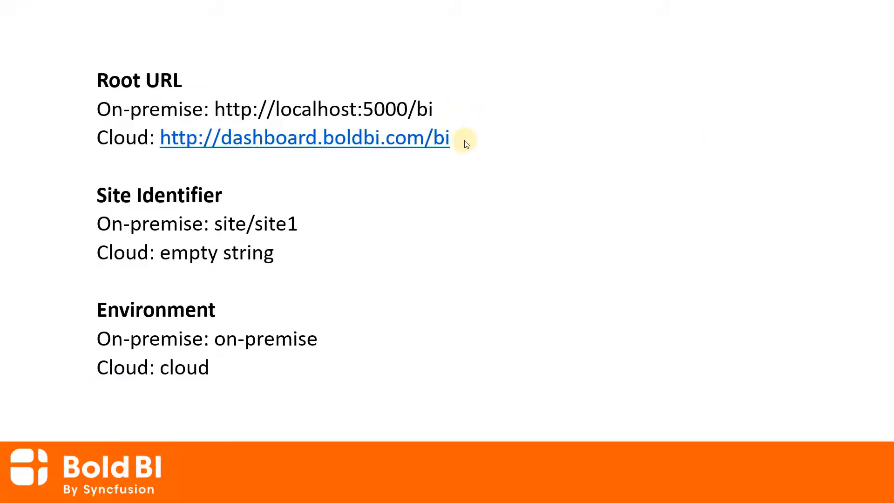
{"action": "mouse_move", "coordinate": [464, 144]}
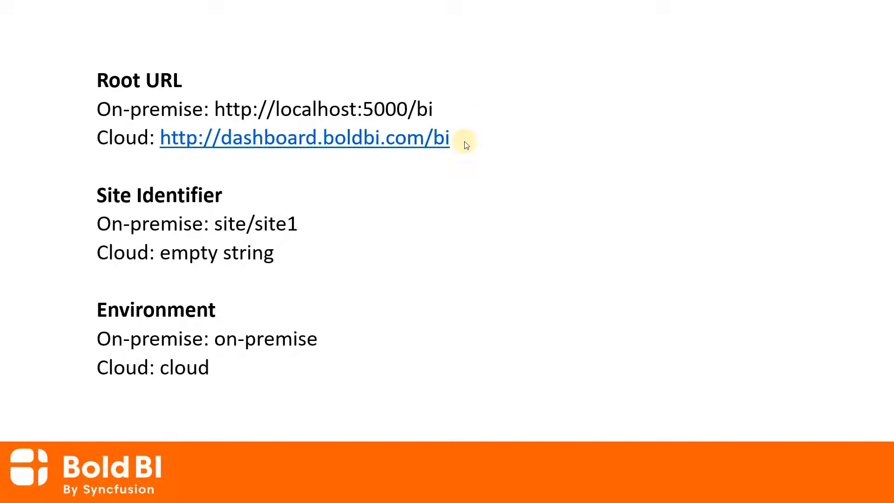
{"action": "mouse_move", "coordinate": [310, 223]}
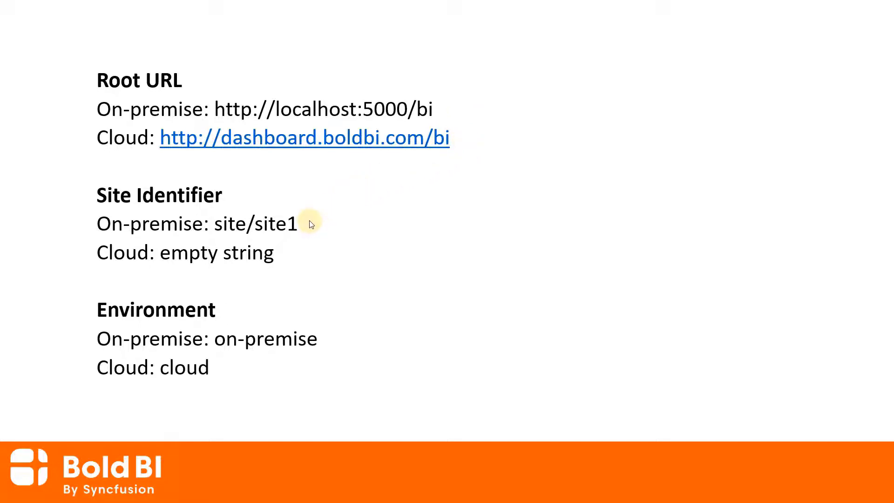
{"action": "mouse_move", "coordinate": [308, 237]}
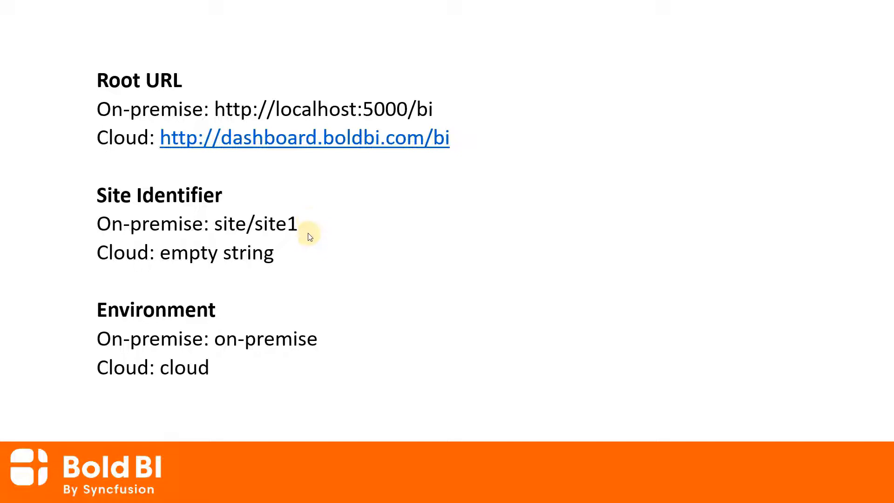
{"action": "mouse_move", "coordinate": [301, 257]}
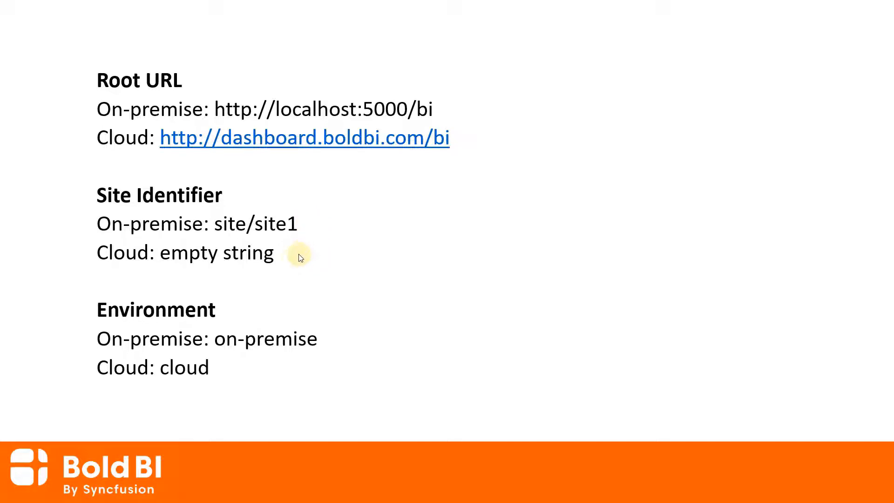
{"action": "mouse_move", "coordinate": [239, 311]}
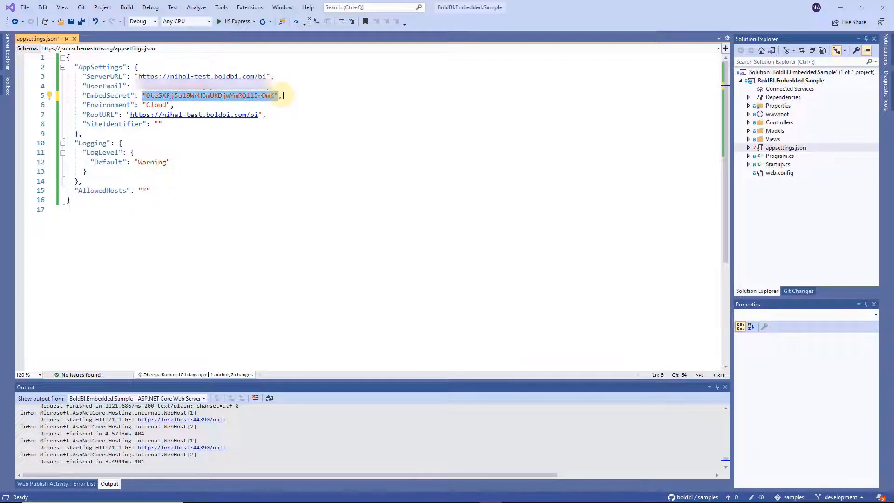
Search Solution Explorer for 'dashbo' and load the _dashboard.cshtml view for editing.
{"action": "left_click", "coordinate": [391, 8]}
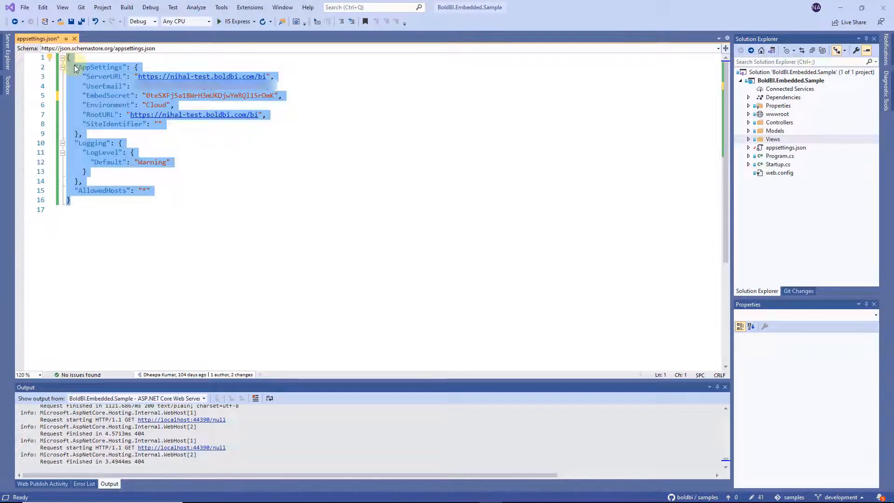
{"action": "left_click", "coordinate": [772, 139]}
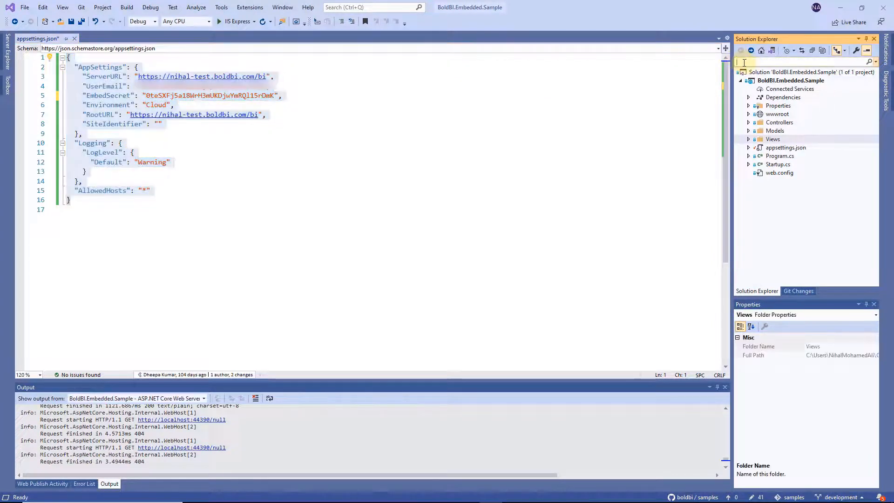
{"action": "type", "text": "dashboard"}
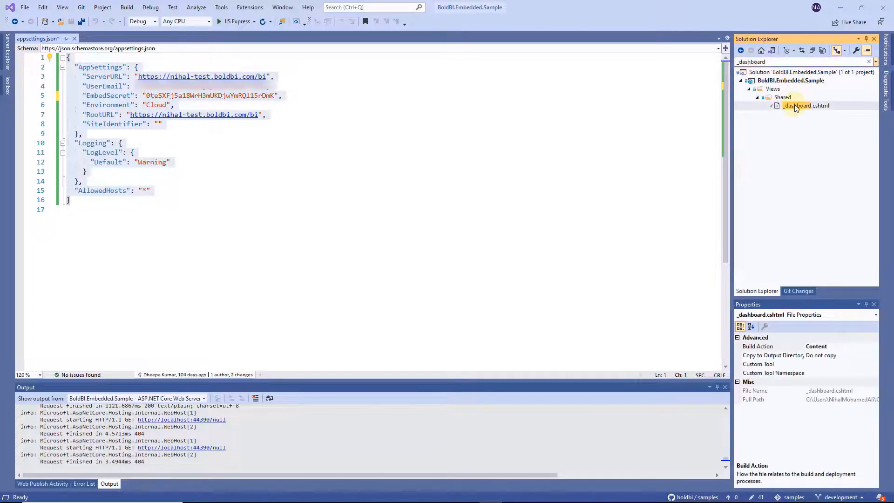
{"action": "double_click", "coordinate": [805, 105]}
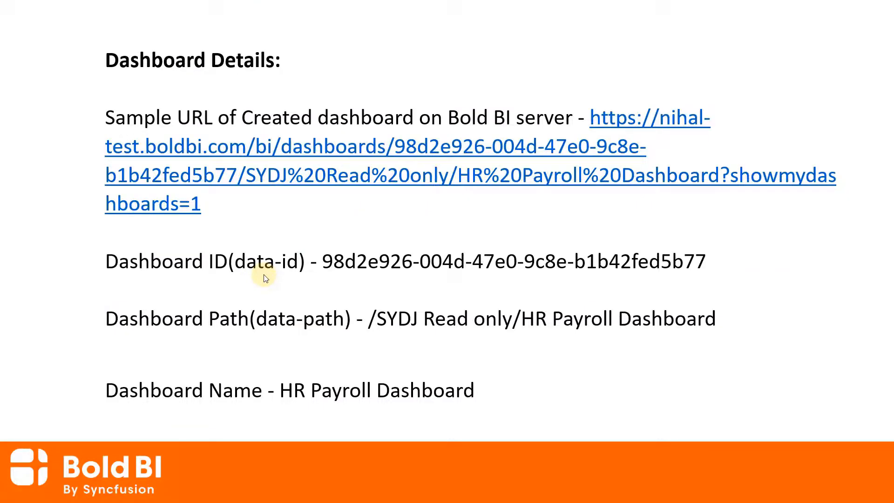
{"action": "mouse_move", "coordinate": [360, 334]}
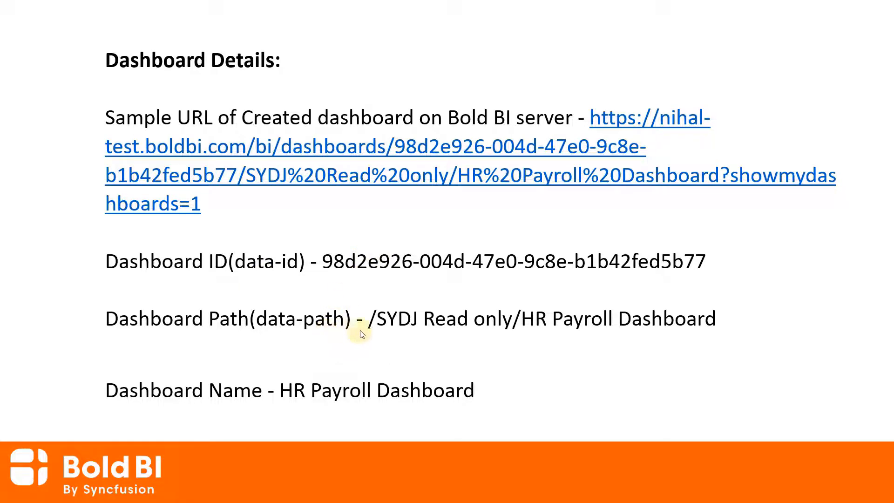
{"action": "mouse_move", "coordinate": [255, 406]}
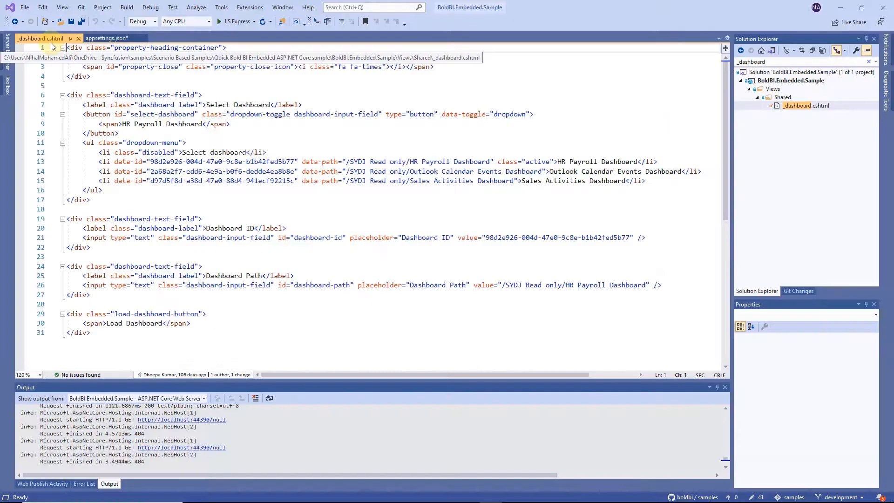
Select the edited dashboard-id and dashboard-path markup in _dashboard.cshtml and run with IIS Express.
{"action": "left_click_drag", "start_coordinate": [94, 161], "coordinate": [647, 180]}
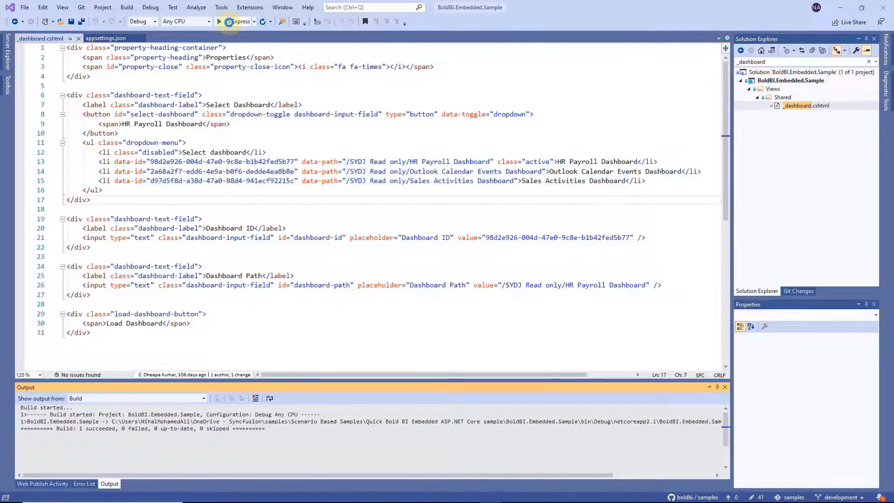
{"action": "left_click", "coordinate": [218, 21]}
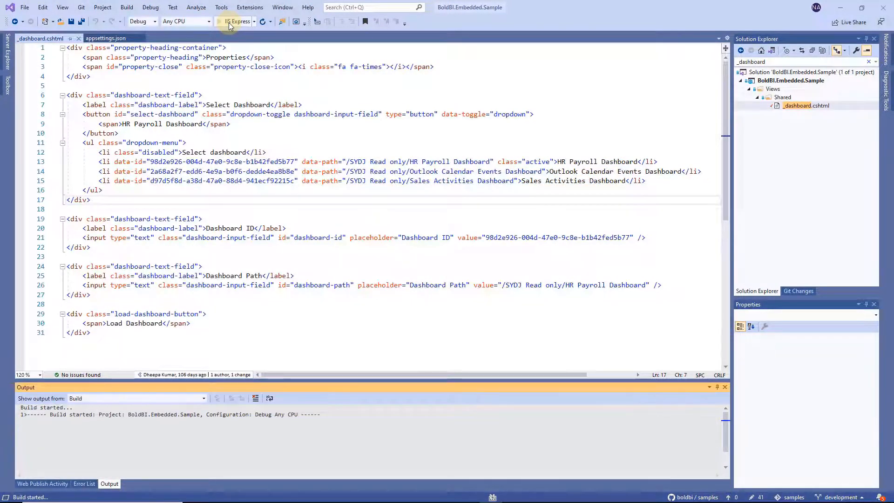
{"action": "left_click", "coordinate": [239, 21]}
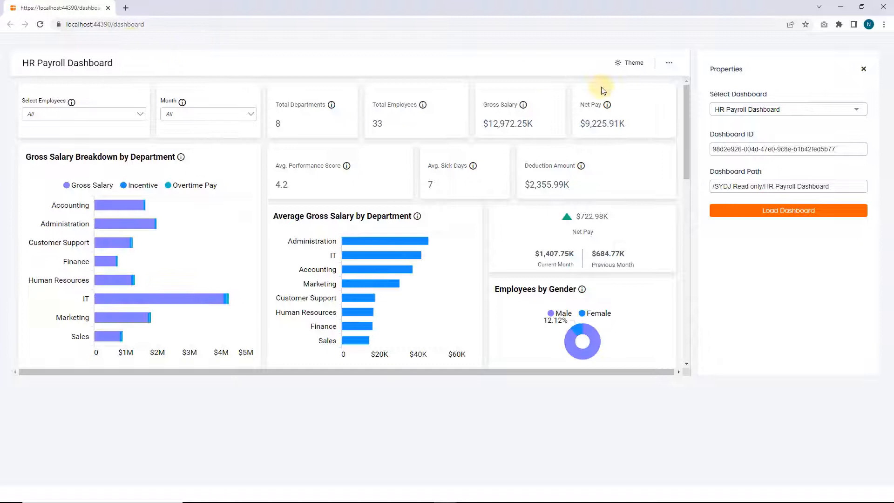
Expand the Select Dashboard list showing HR Payroll, Outlook Calendar Events and Sales Activities.
{"action": "left_click", "coordinate": [786, 109]}
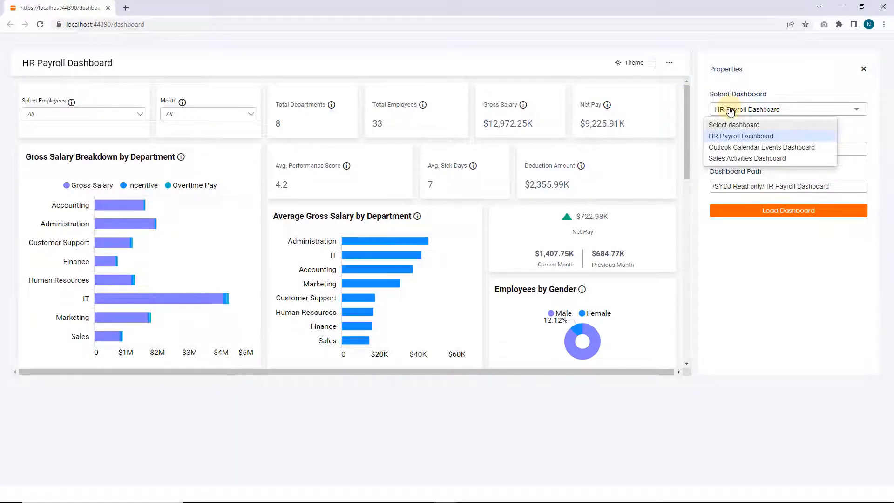